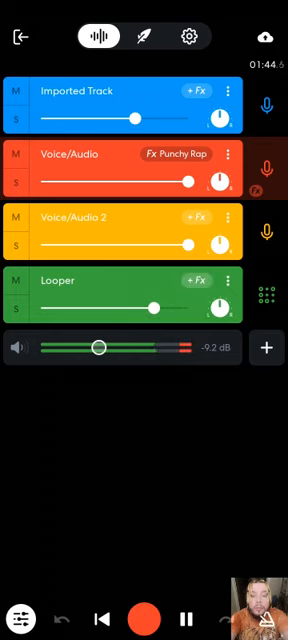
# Test the Imported Track fader up and back down, and raise the master above -9.2 dB
pyautogui.moveTo(130, 117); pyautogui.dragTo(190, 117)
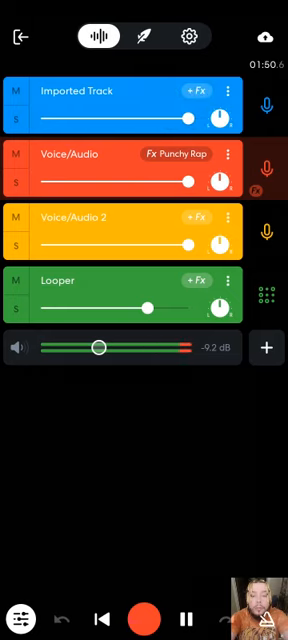
pyautogui.moveTo(94, 349); pyautogui.dragTo(105, 349)
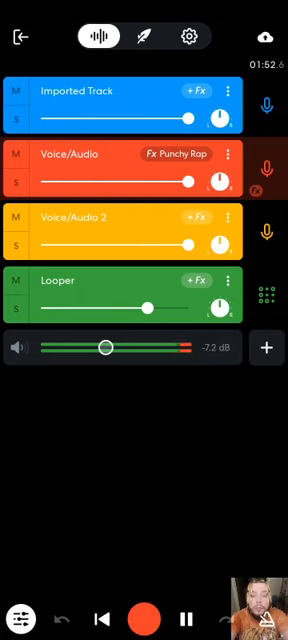
pyautogui.moveTo(105, 348); pyautogui.dragTo(95, 348)
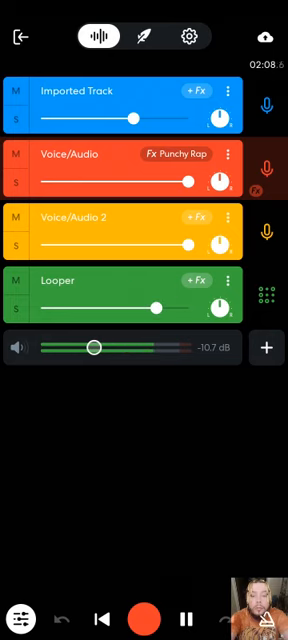
pyautogui.moveTo(93, 348); pyautogui.dragTo(107, 348)
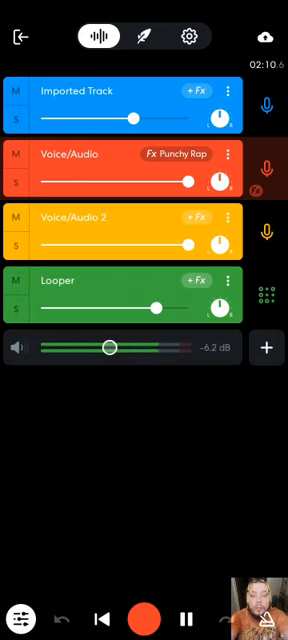
pyautogui.moveTo(110, 348); pyautogui.dragTo(100, 348)
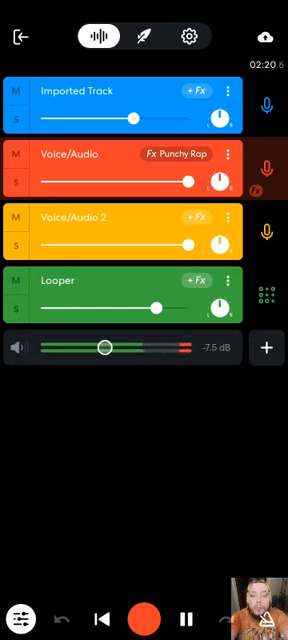
# Push the master to about -3.2 dB and the Looper fader to maximum, +6.0 dB
pyautogui.moveTo(103, 347); pyautogui.dragTo(127, 347)
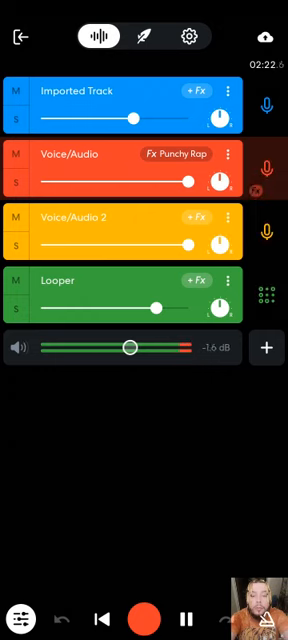
pyautogui.moveTo(128, 348); pyautogui.dragTo(127, 348)
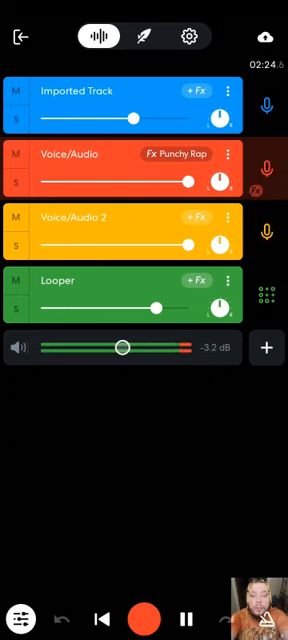
pyautogui.moveTo(125, 348); pyautogui.dragTo(118, 348)
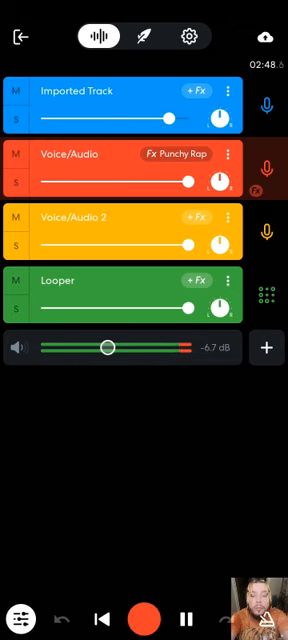
# Settle the master at -4.8 dB and the Imported Track at about +0.1 dB
pyautogui.moveTo(105, 348); pyautogui.dragTo(95, 348)
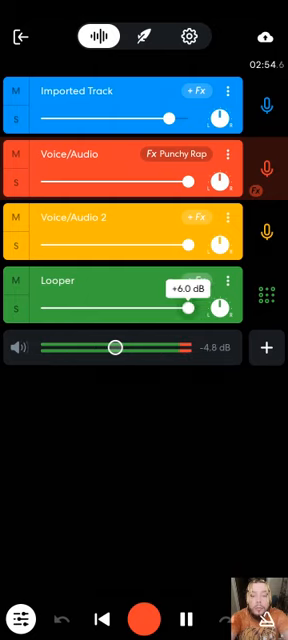
pyautogui.moveTo(170, 119); pyautogui.dragTo(135, 119)
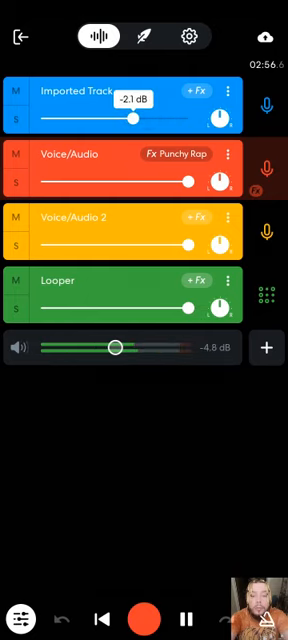
pyautogui.moveTo(135, 117); pyautogui.dragTo(150, 117)
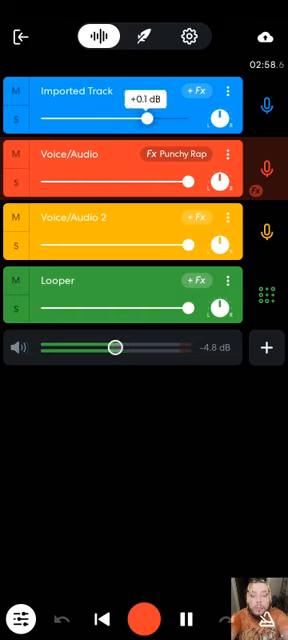